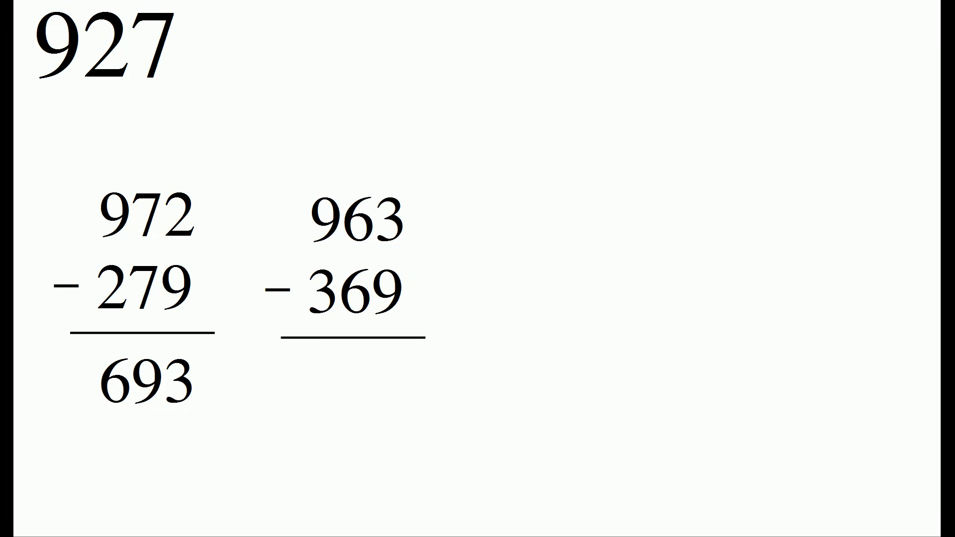
{"action": "type", "text": "594"}
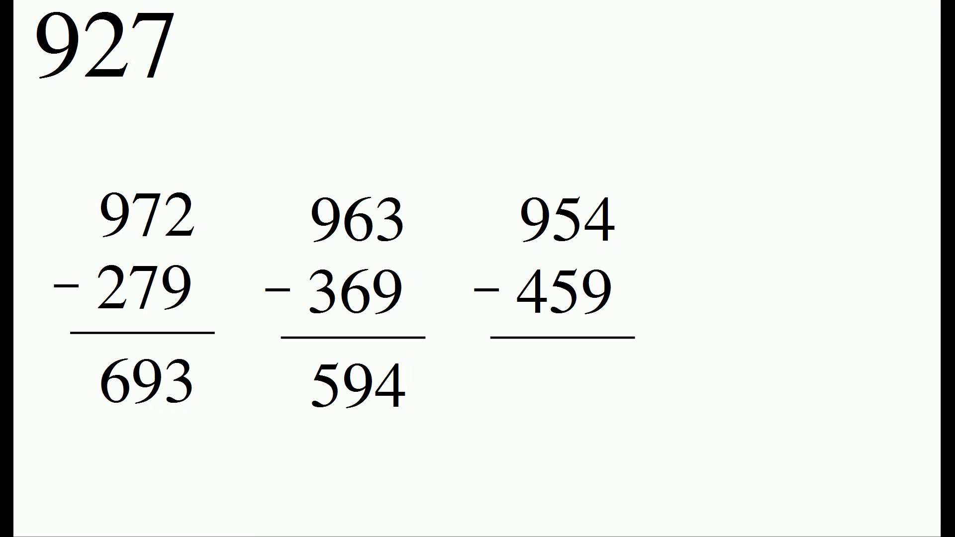
{"action": "type", "text": "495"}
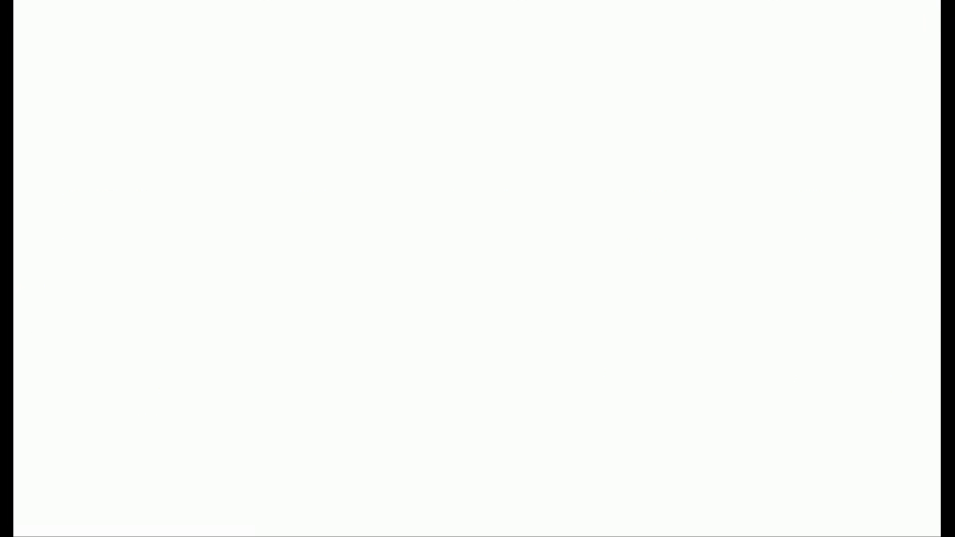
{"action": "type", "text": "420"}
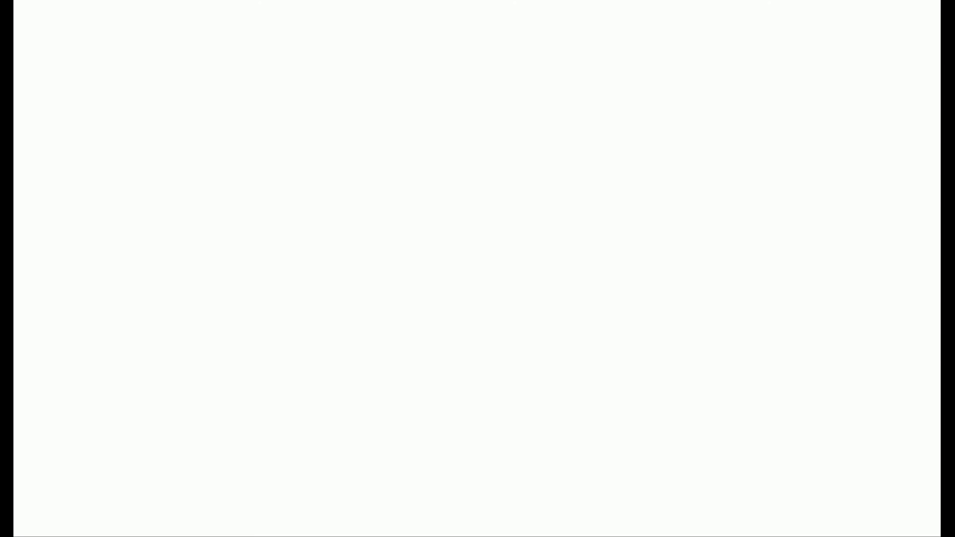
{"action": "type", "text": "2345"}
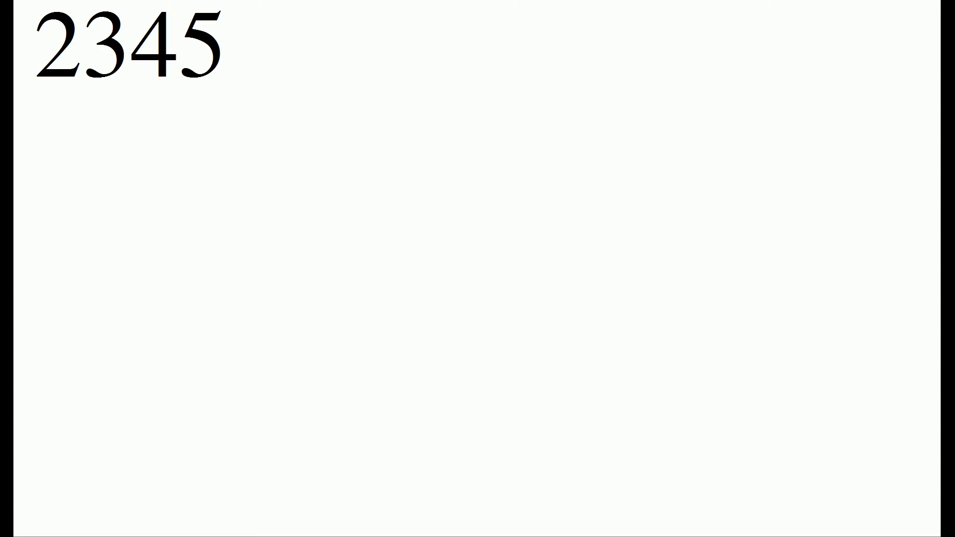